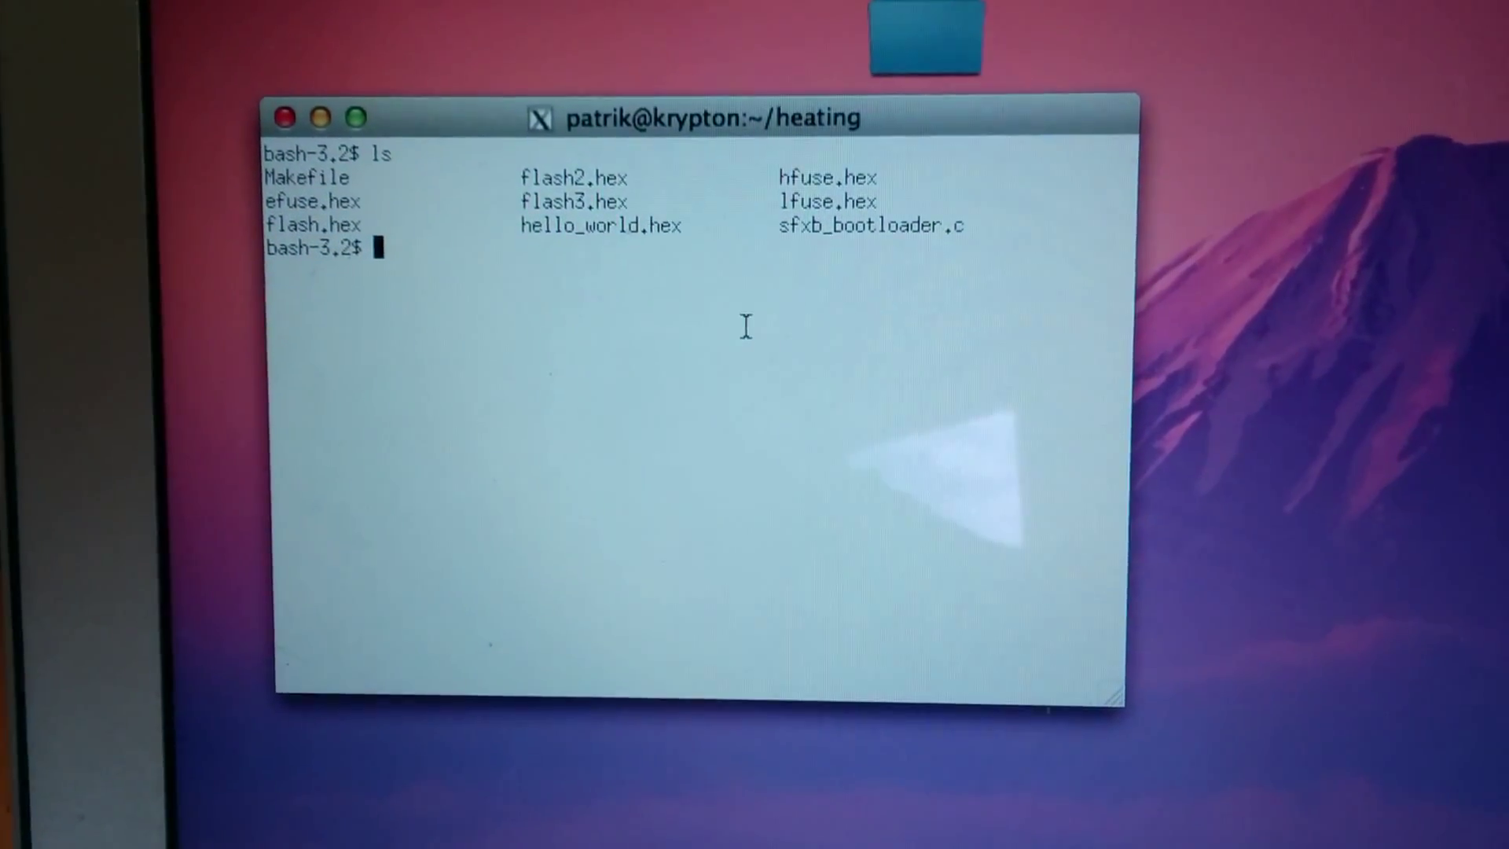
type("mak")
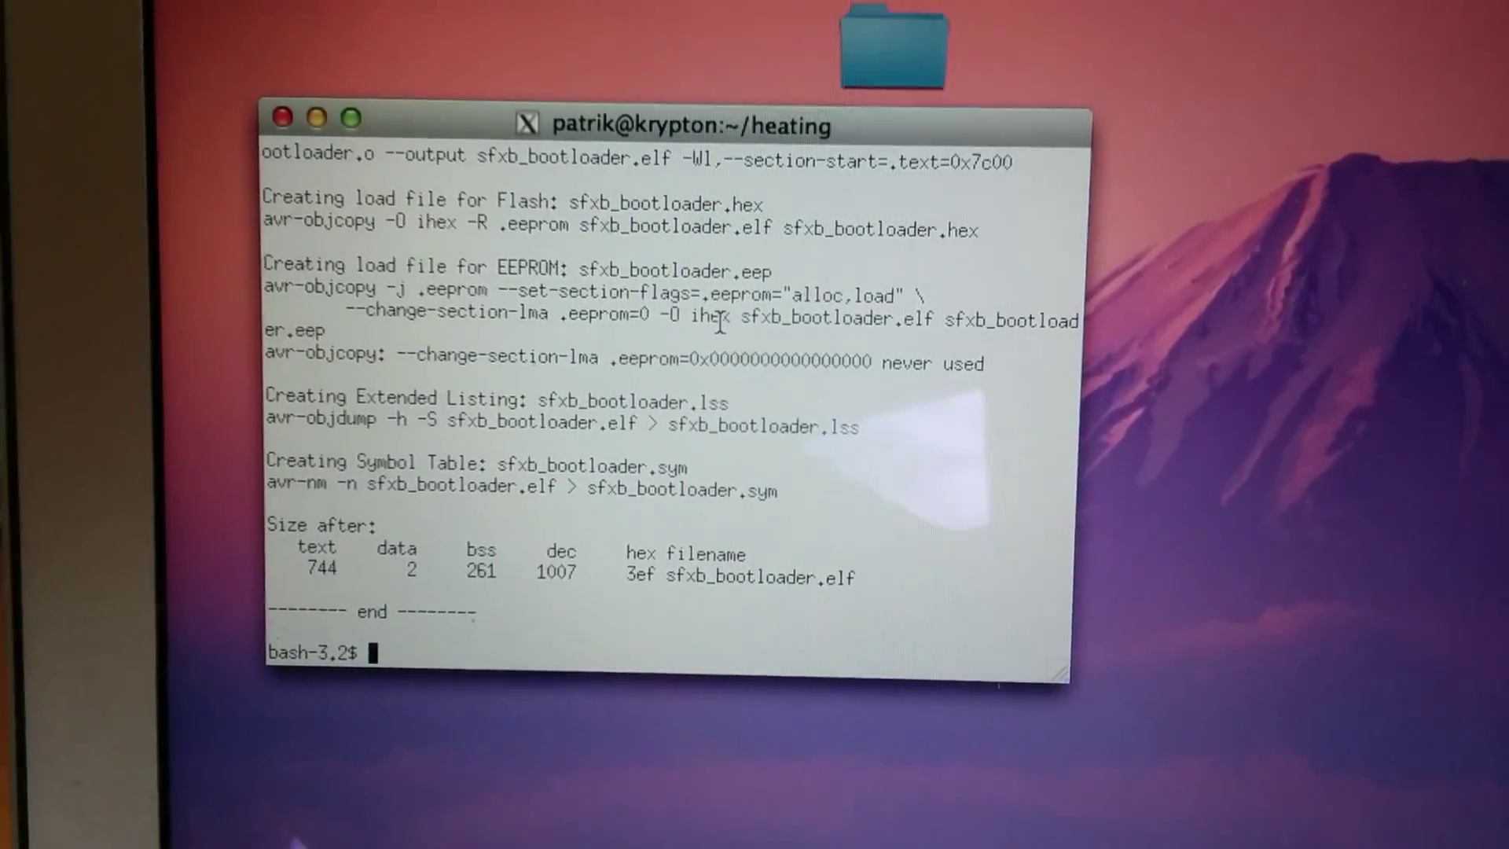
type("ma")
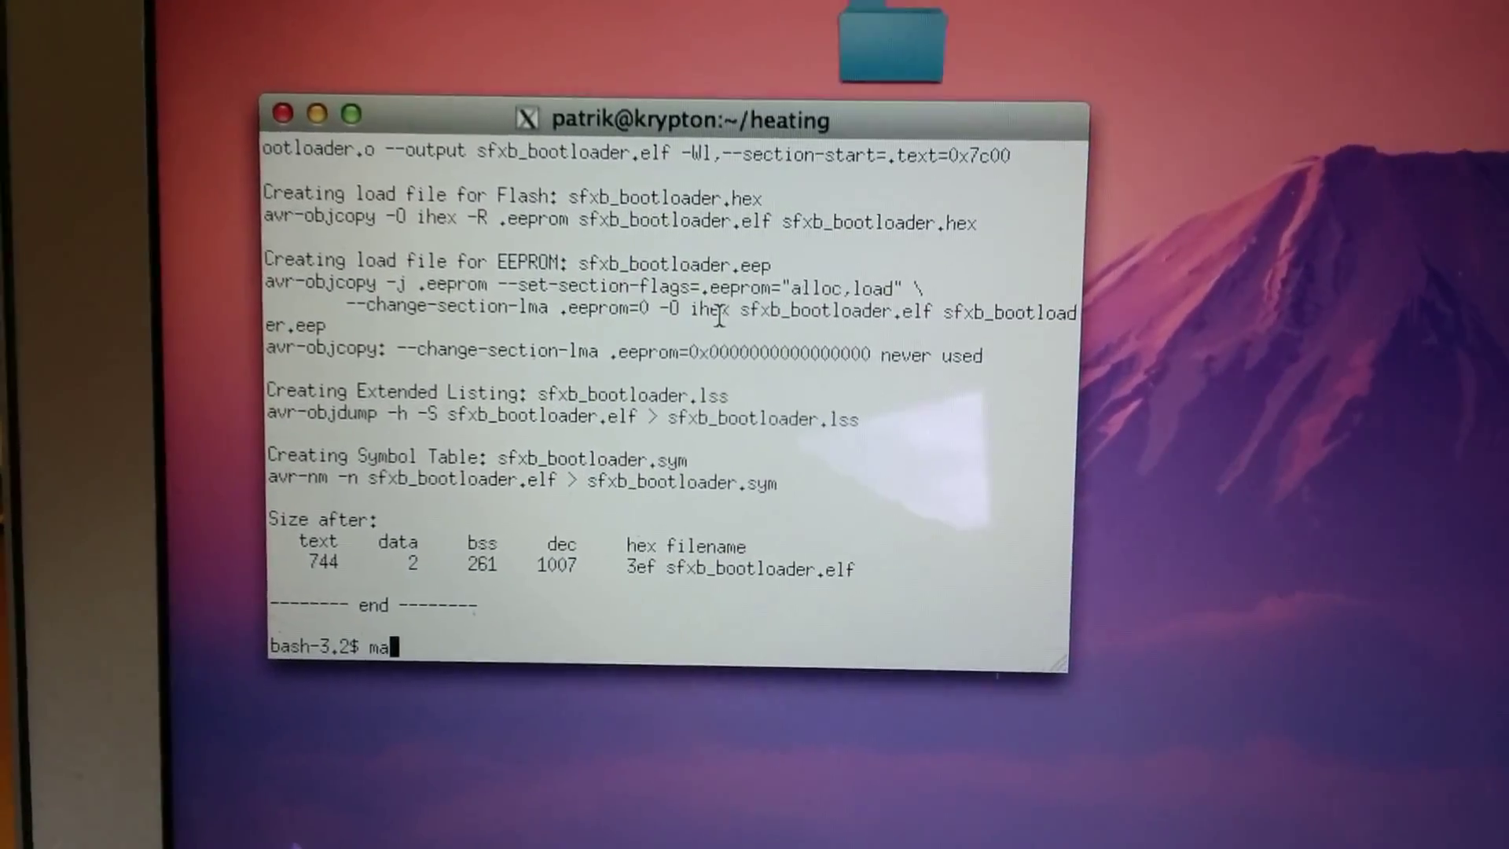